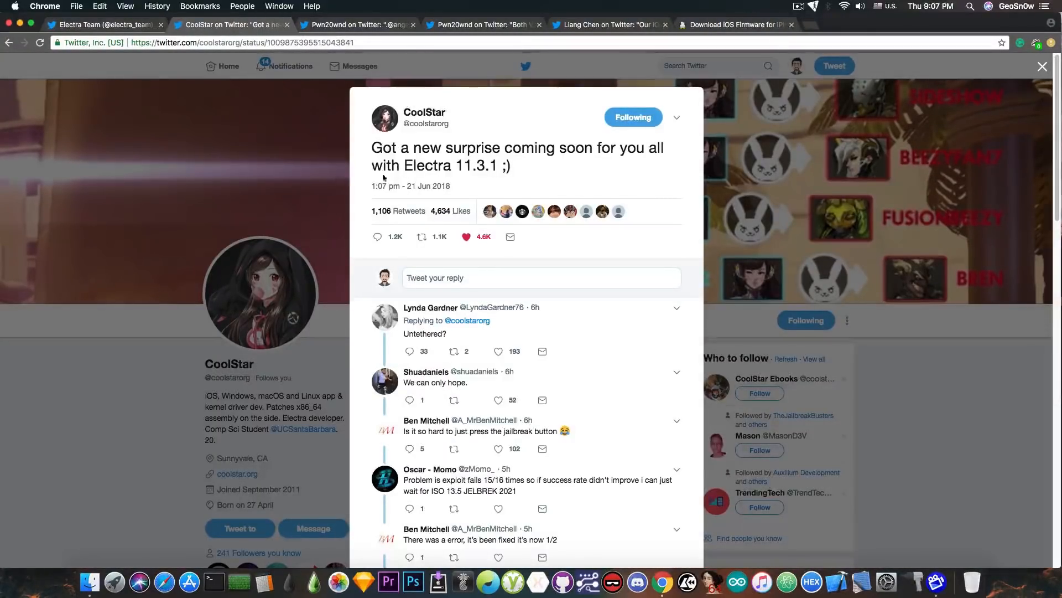
mouse_move(451, 182)
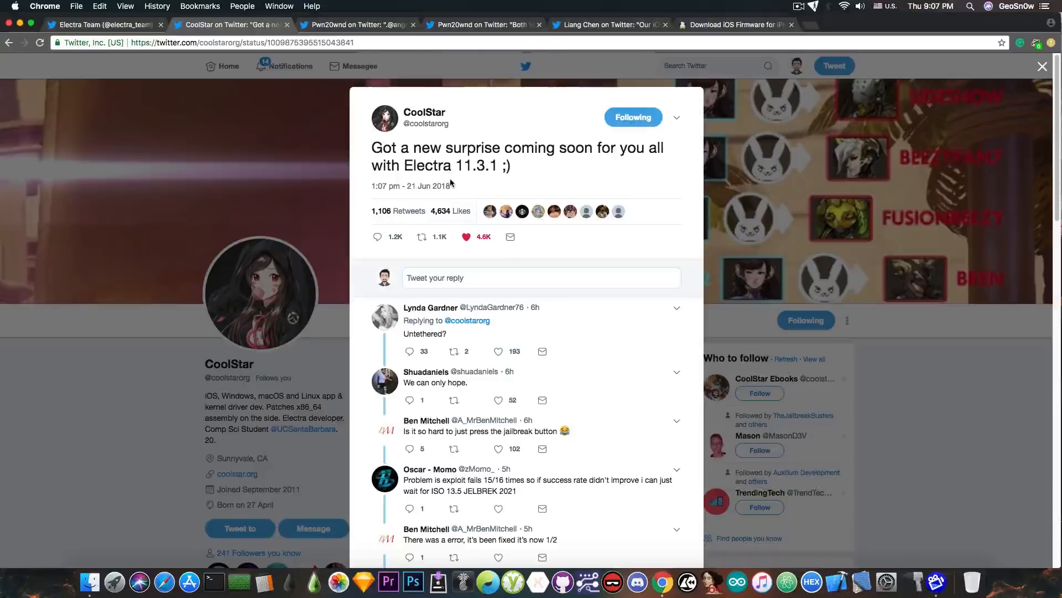
mouse_move(492, 177)
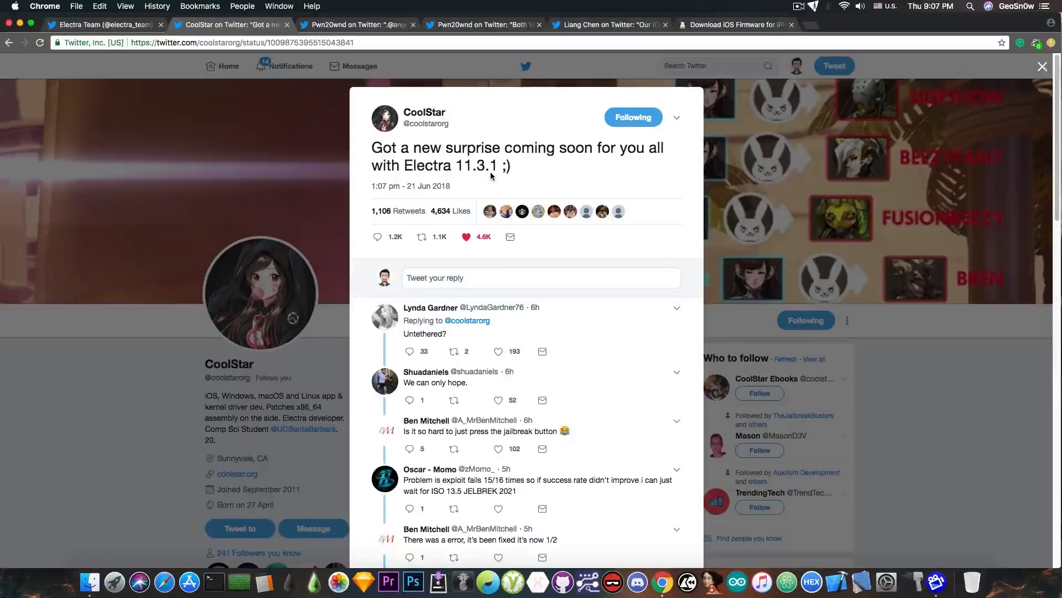
mouse_move(388, 59)
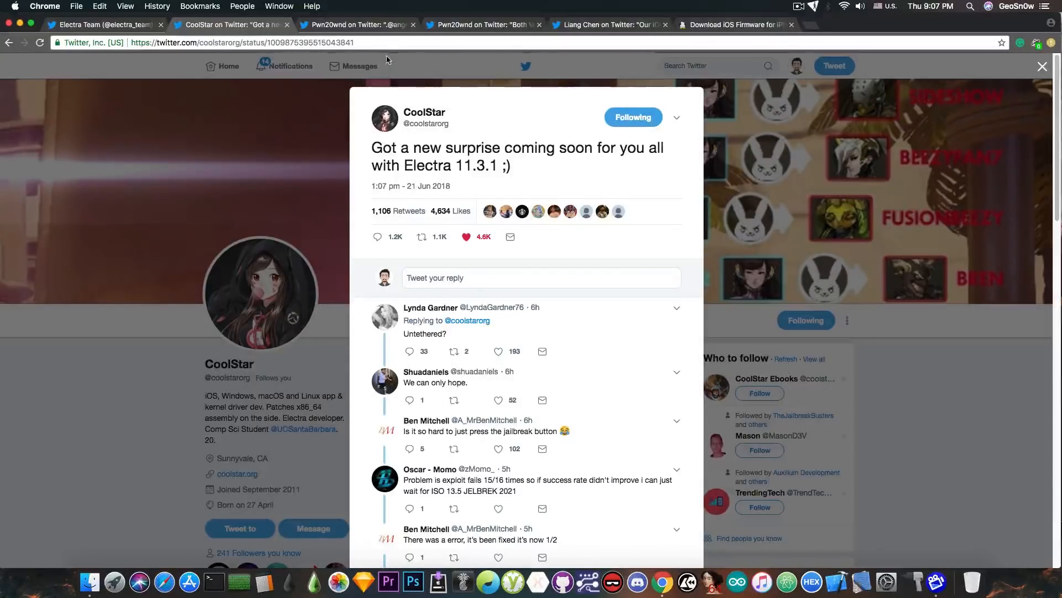
- Switch to Pwn20wnd's tweet confirming AppSync Unified 9.0 works on iOS 11.3.1
click(357, 24)
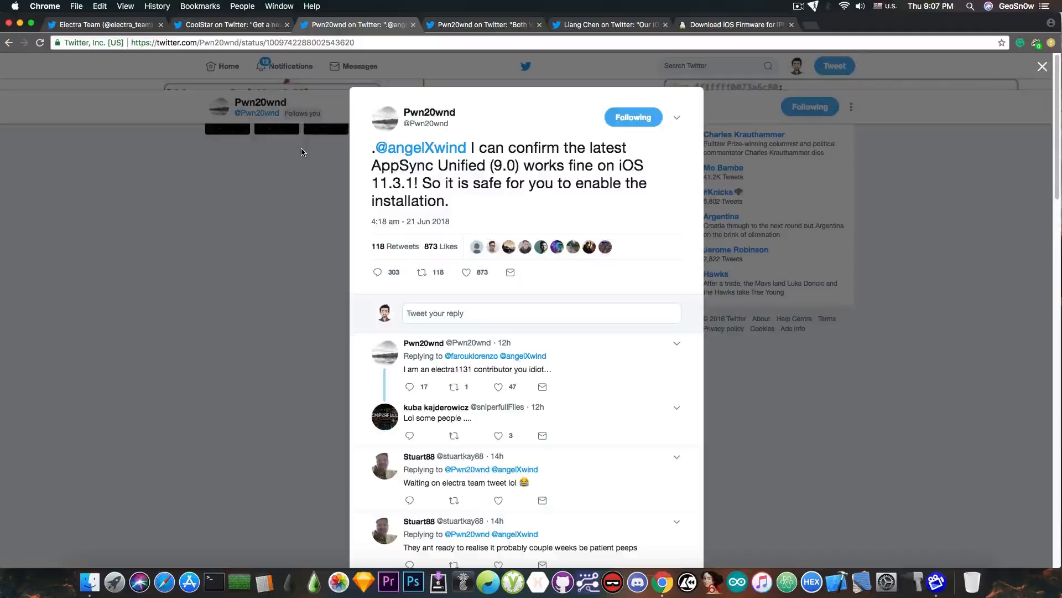
mouse_move(349, 167)
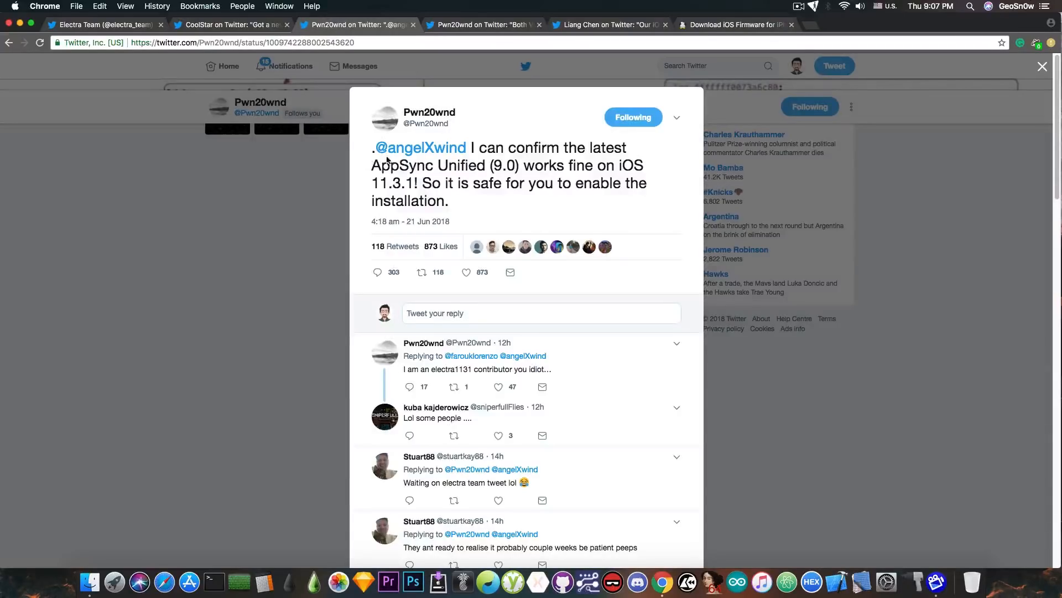
mouse_move(488, 160)
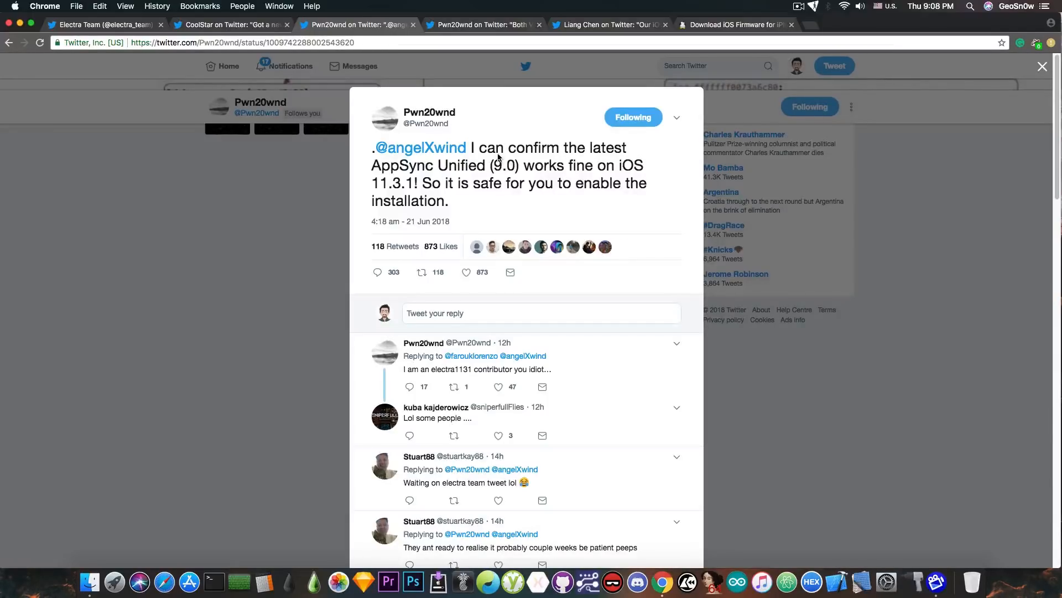
mouse_move(452, 205)
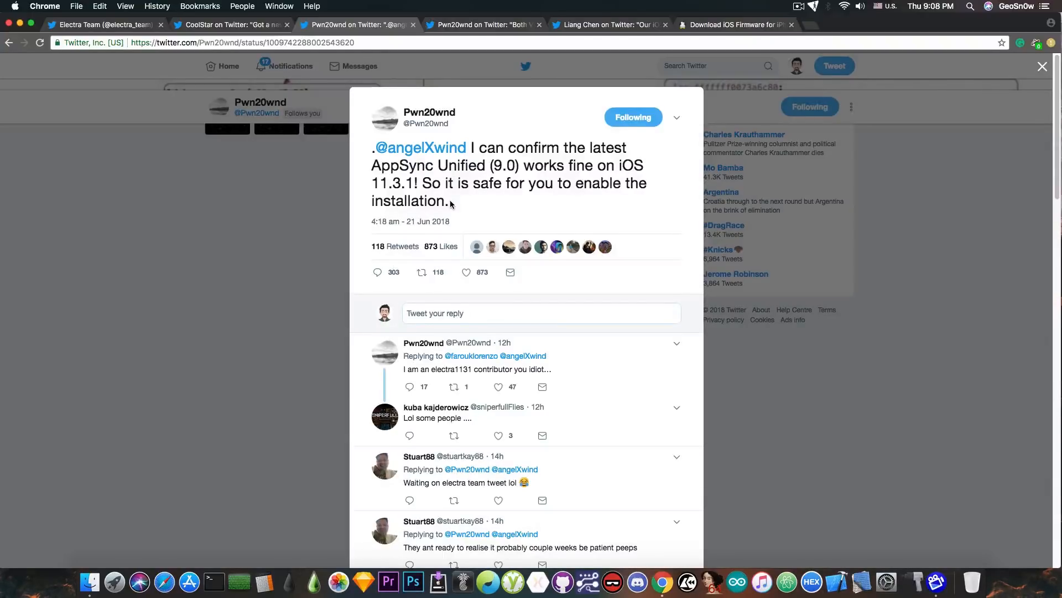
mouse_move(467, 159)
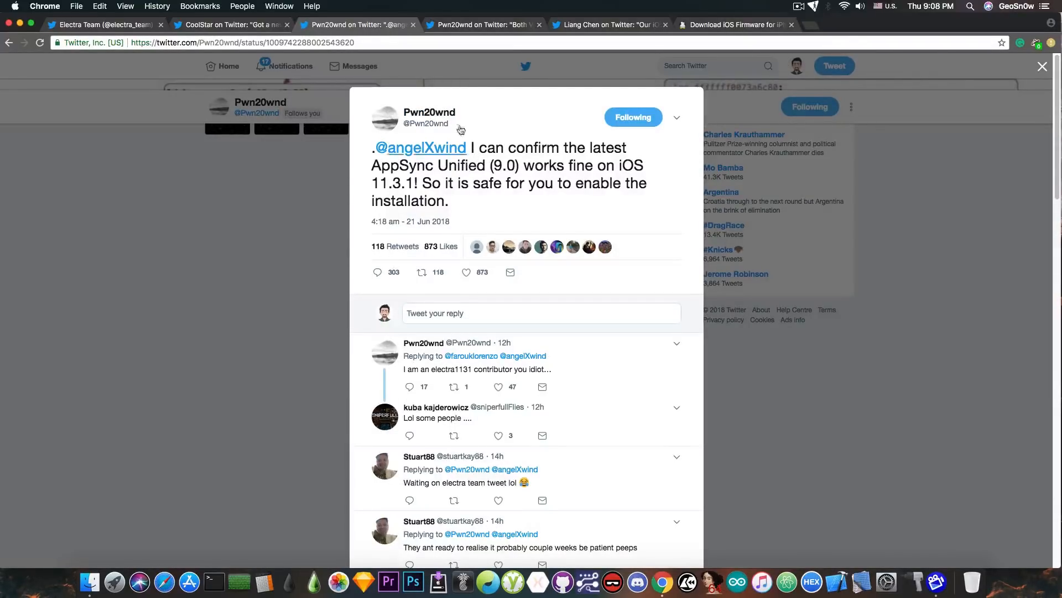
- Switch to the Electra Team profile showing the iOS 11 Jailbreak Toolkit banner and pinned tweet
click(483, 25)
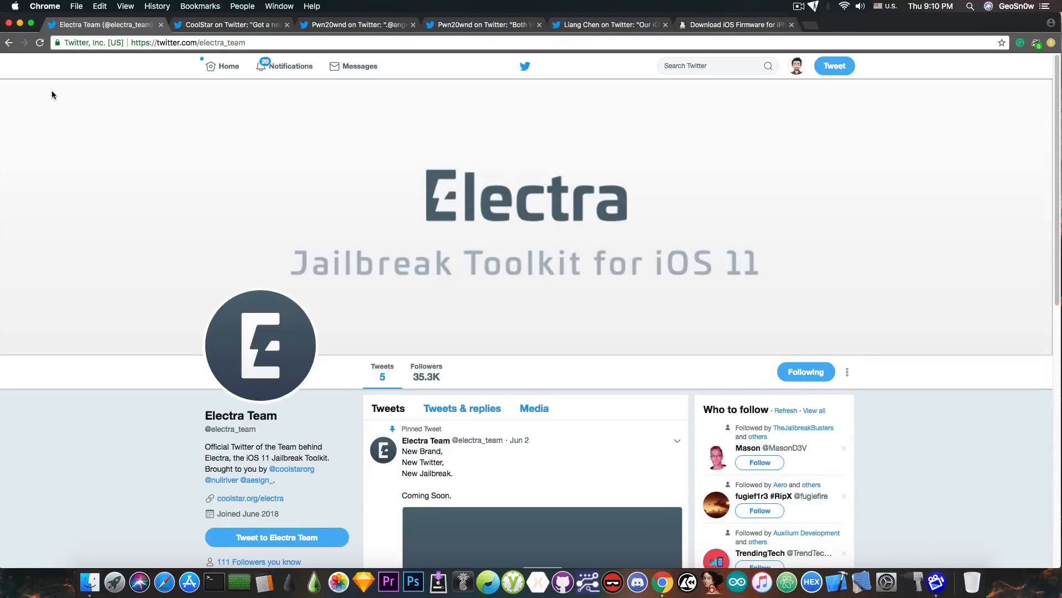
mouse_move(325, 120)
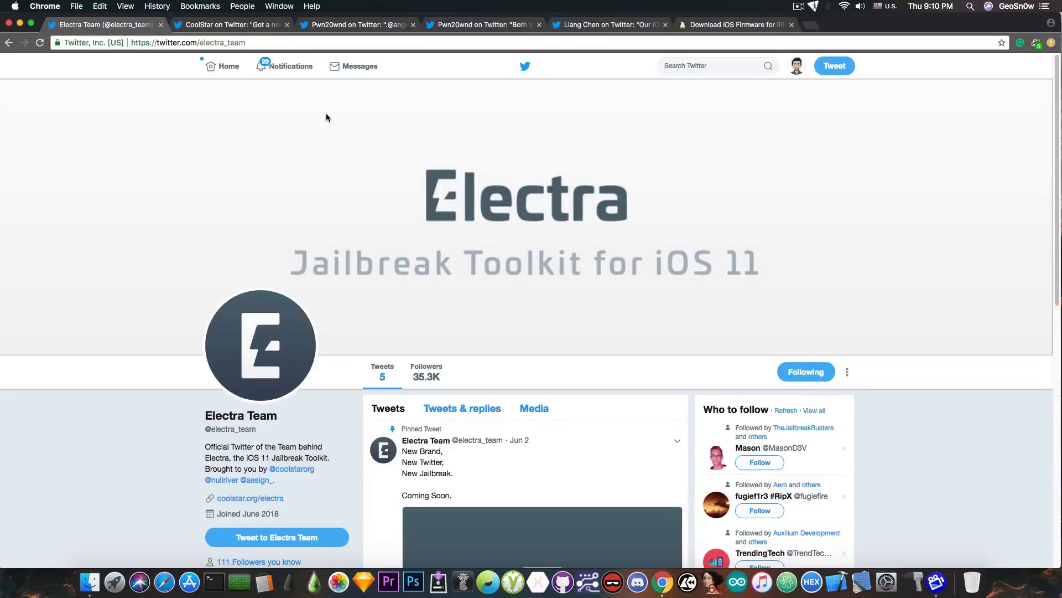
- Switch to Liang Chen's tweet with the iOS 12 beta 1 jailbreak demo video link
click(610, 25)
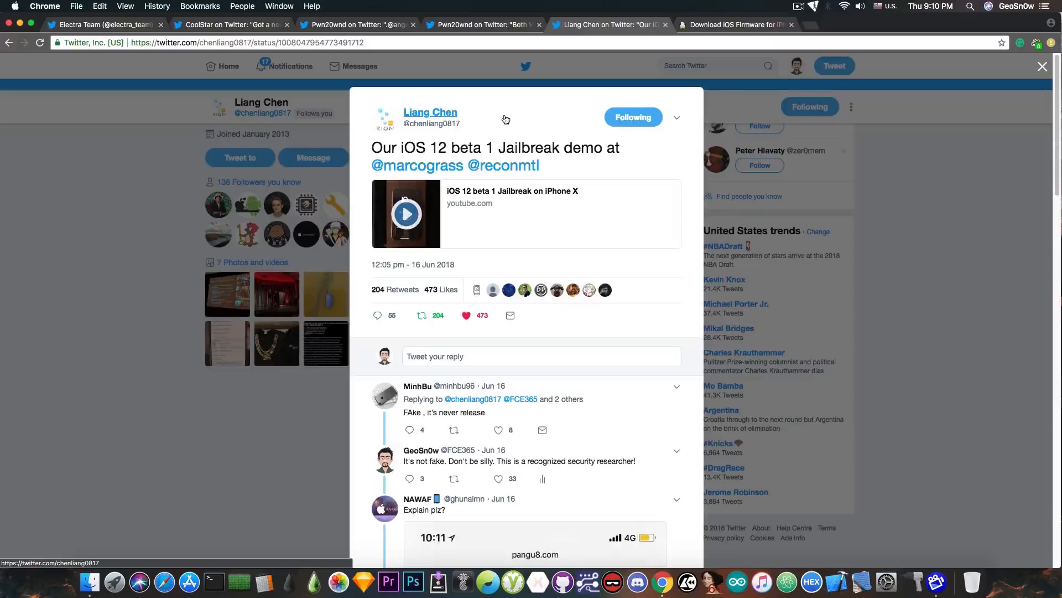
mouse_move(391, 206)
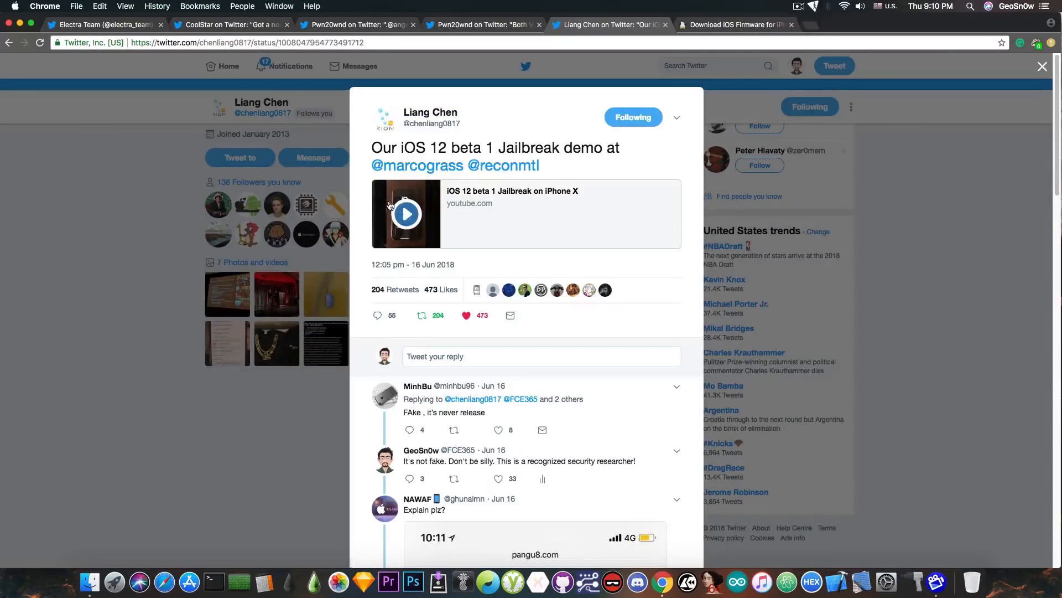
mouse_move(349, 228)
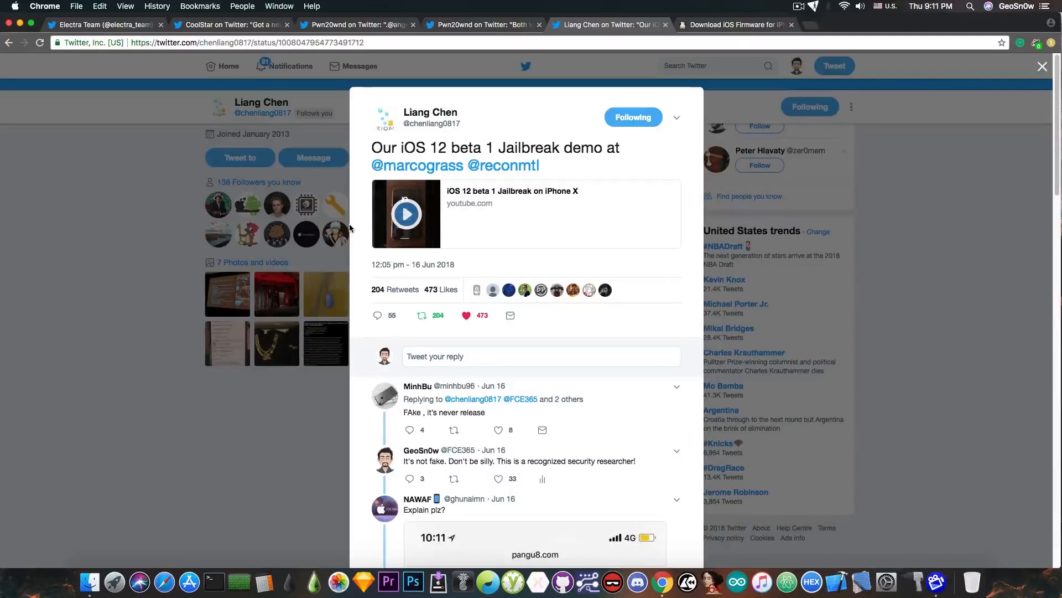
mouse_move(723, 12)
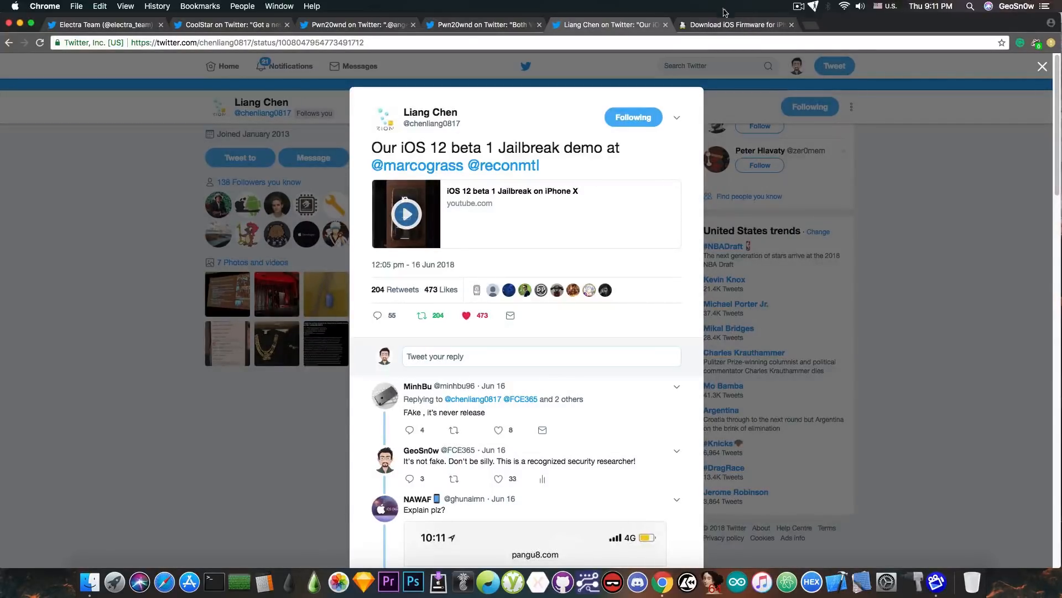
- Switch to IPSW Downloads listing iPhone X (GSM) firmware with only iOS 11.4 (15F79) signed
click(731, 24)
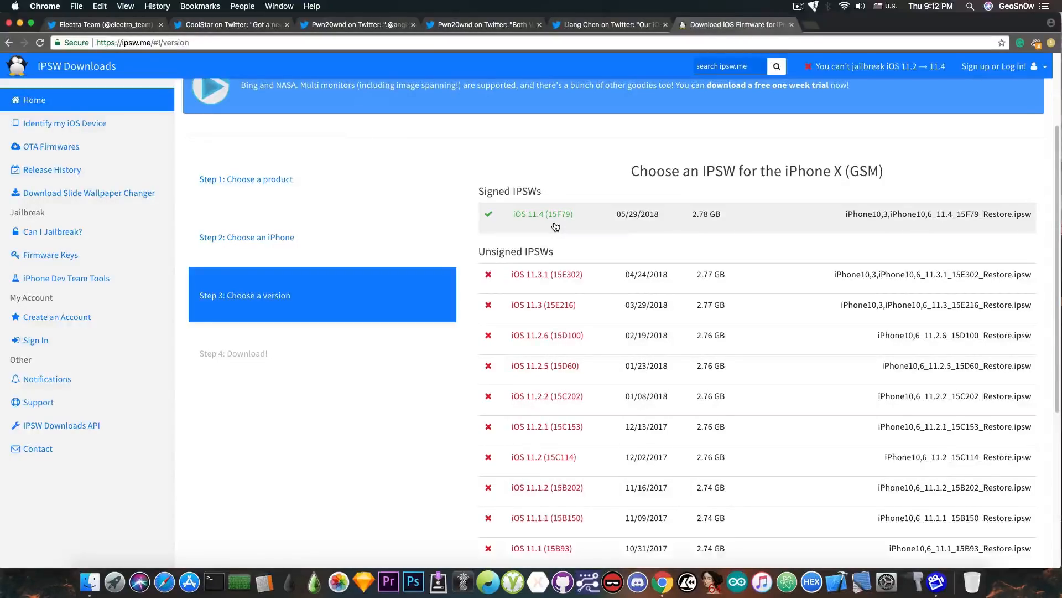
mouse_move(533, 229)
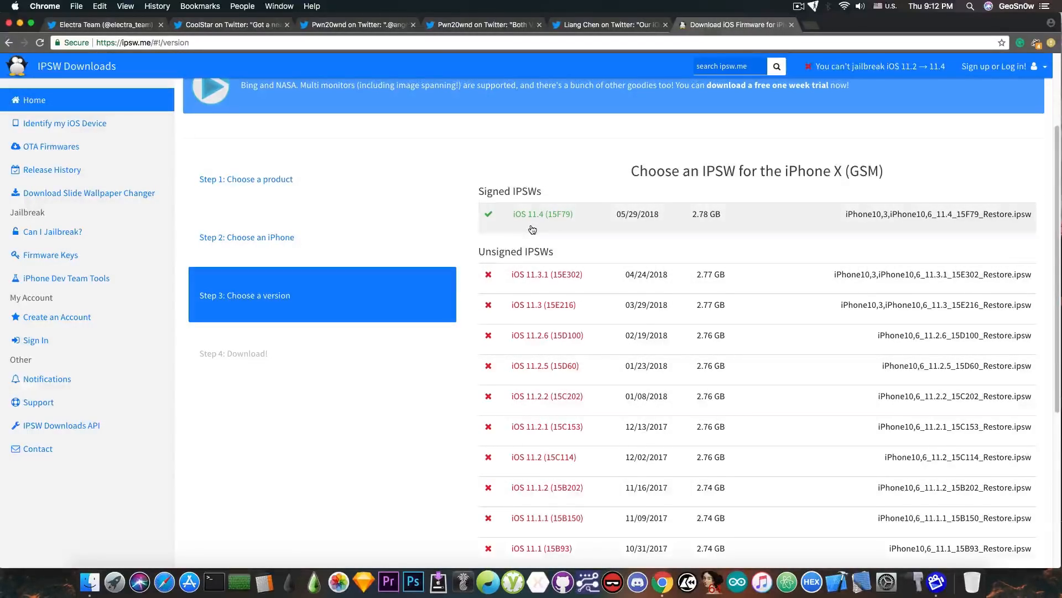